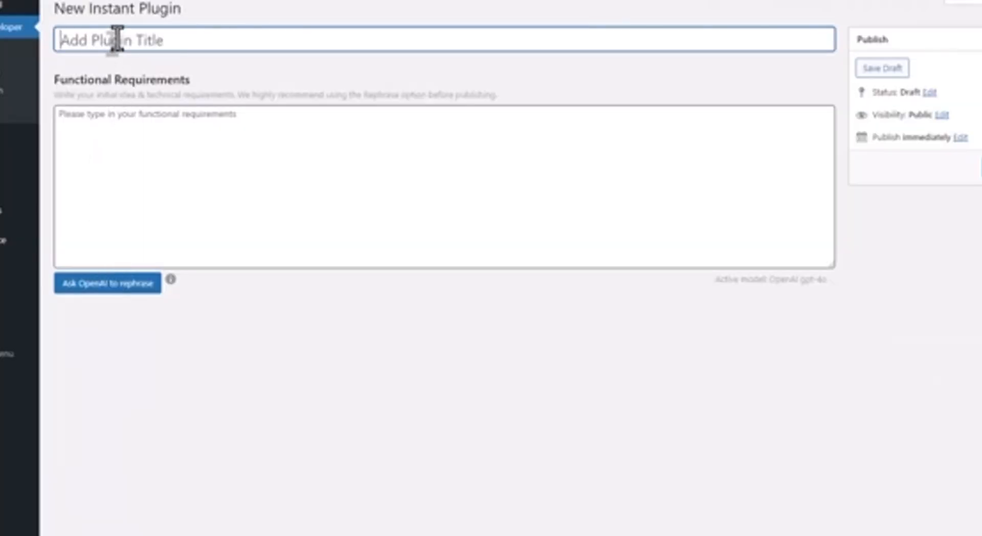
# Title the plugin 'Age Verification Plugin' with its age-gate popup requirements and request an OpenAI rephrase
pyautogui.write('Age Verification Plugin')
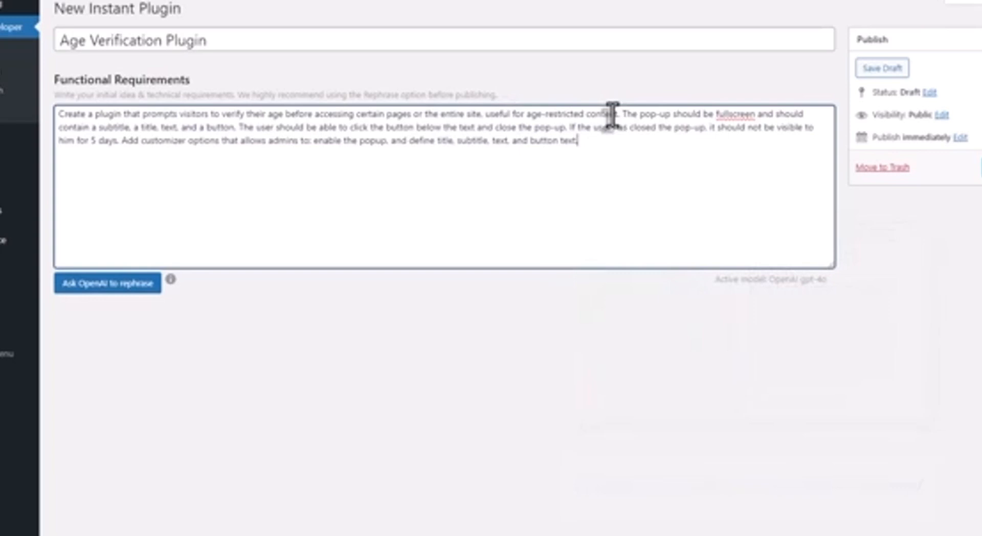
pyautogui.moveTo(311, 198)
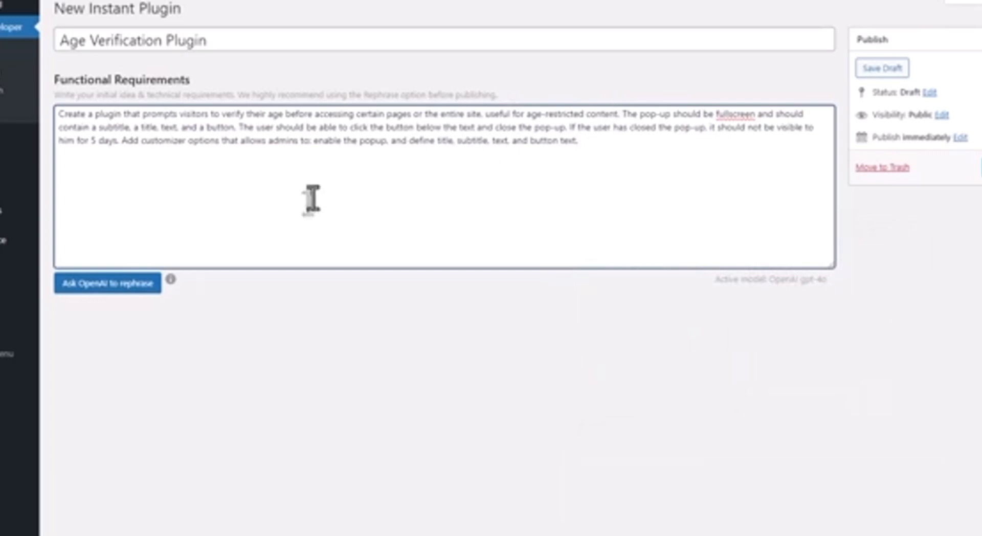
pyautogui.click(106, 282)
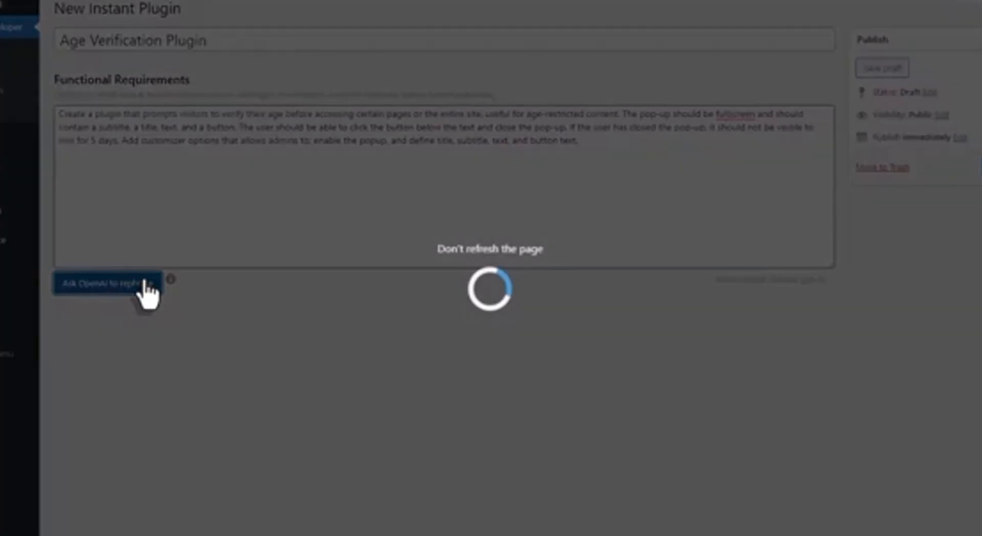
# Accept the AI-rephrased requirements so 'Age Verification Popup Plugin' generates and publishes
pyautogui.click(106, 283)
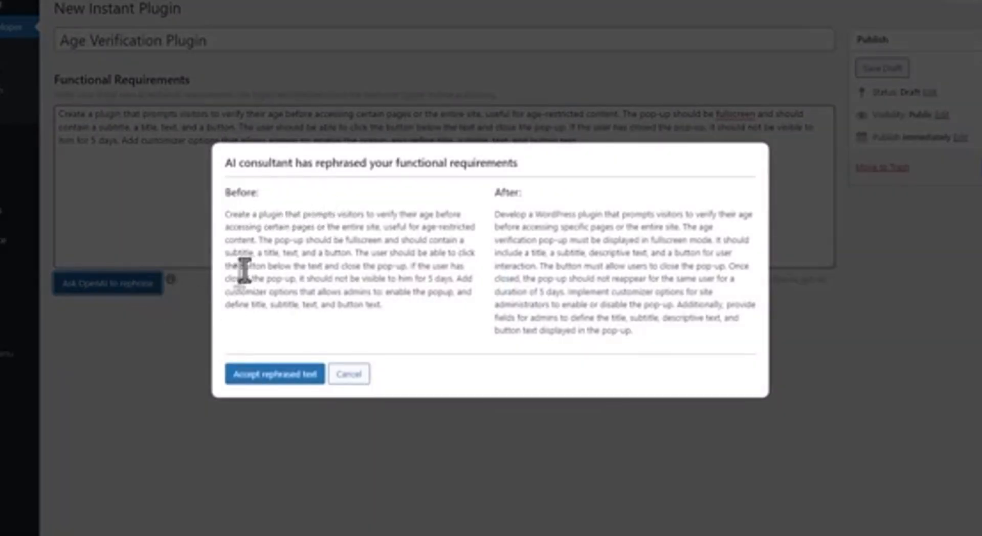
pyautogui.moveTo(525, 357)
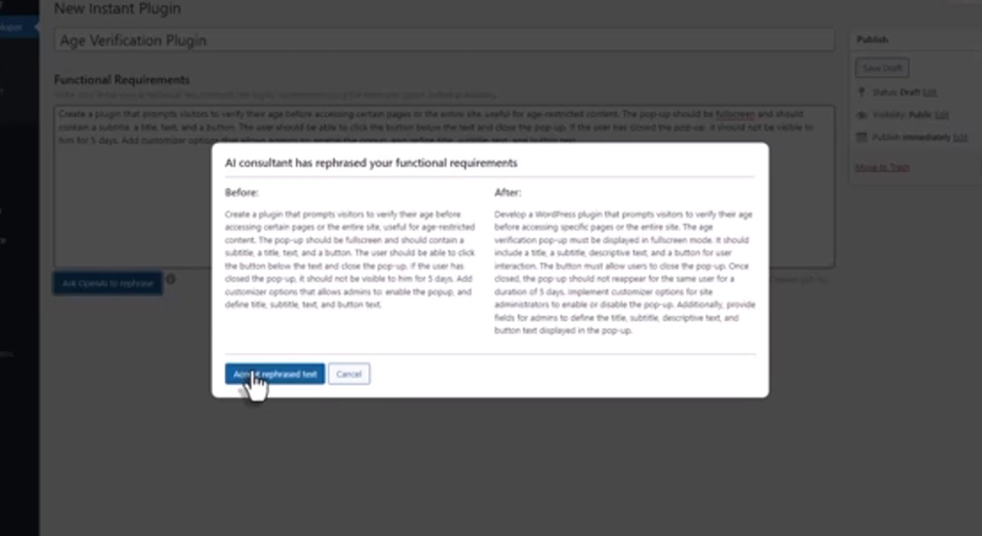
pyautogui.click(274, 373)
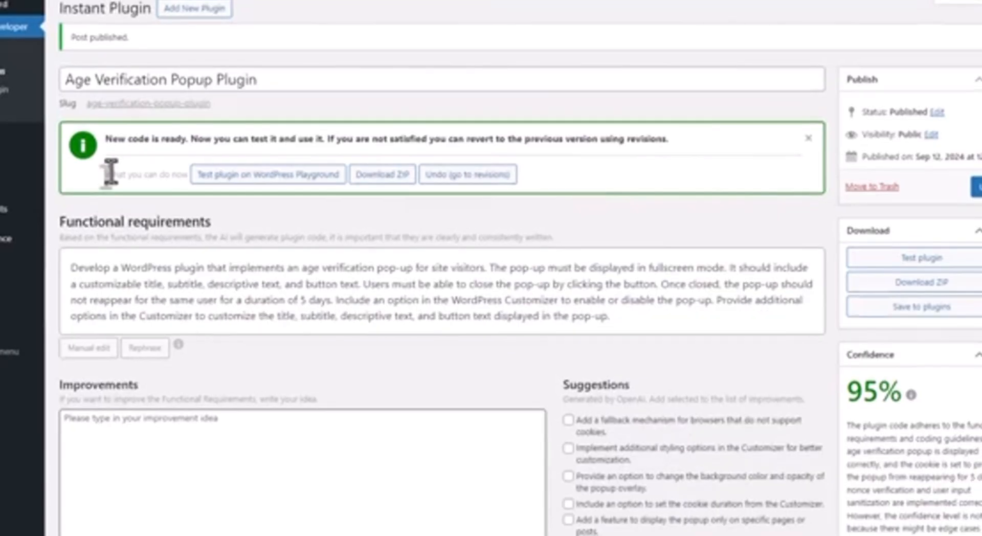
# Scroll through the generated PHP plugin code to review it
pyautogui.scroll(-3)
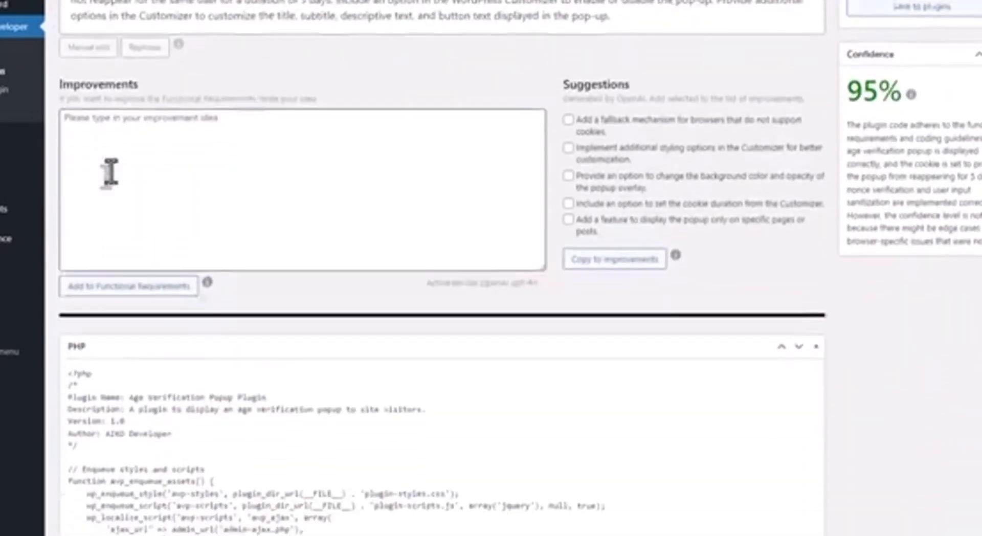
pyautogui.scroll(-3)
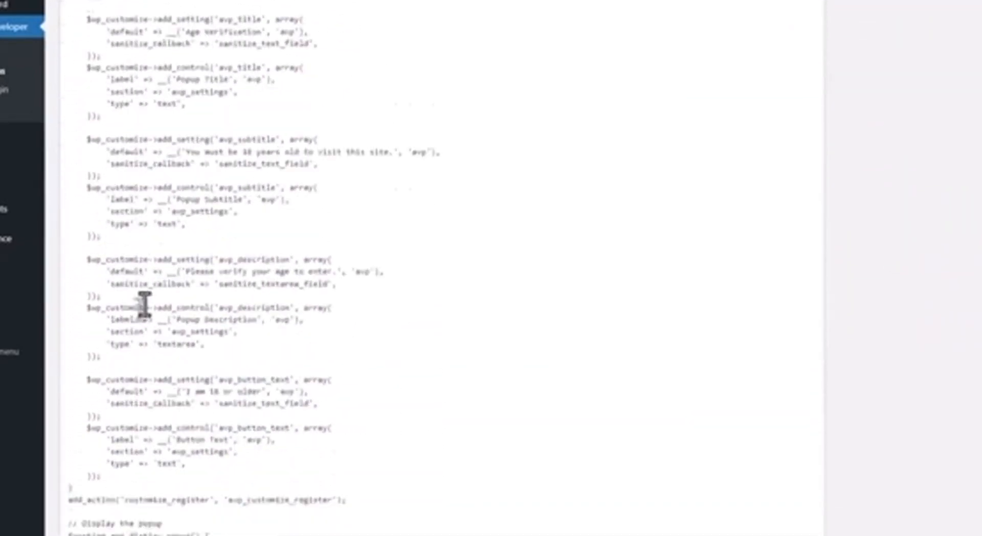
pyautogui.scroll(-3)
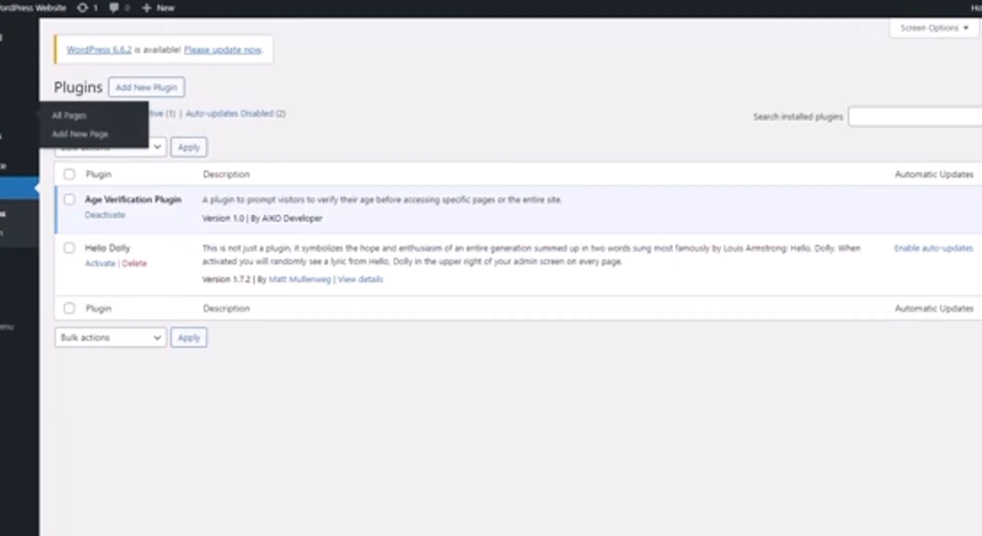
# Preview the Privacy Policy page from All Pages to see the 'I am 18 or older' popup
pyautogui.click(67, 115)
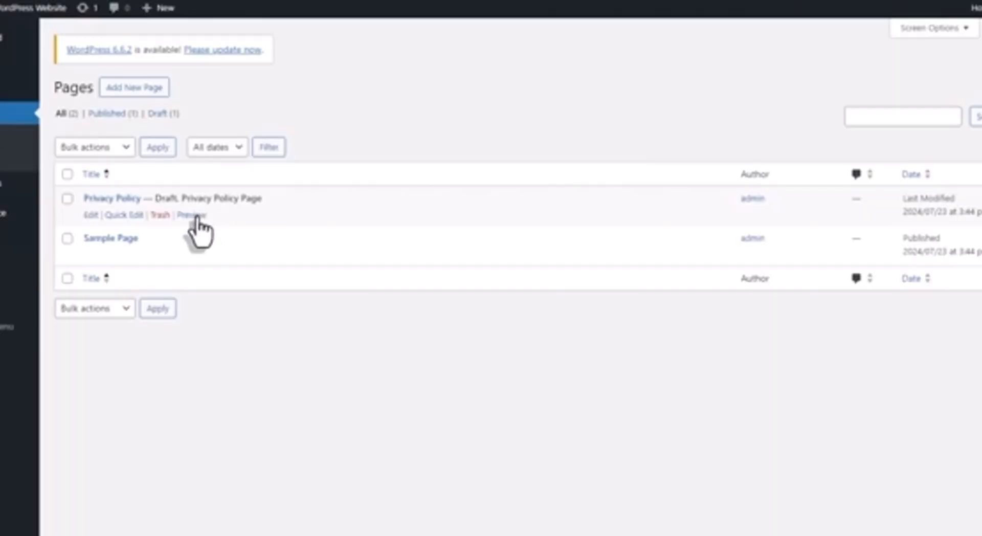
pyautogui.click(192, 215)
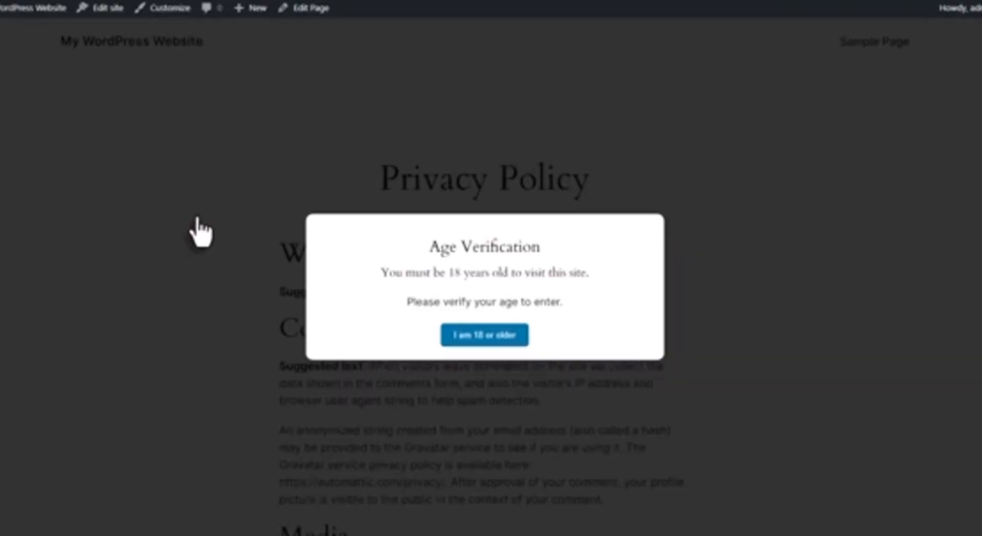
pyautogui.moveTo(535, 373)
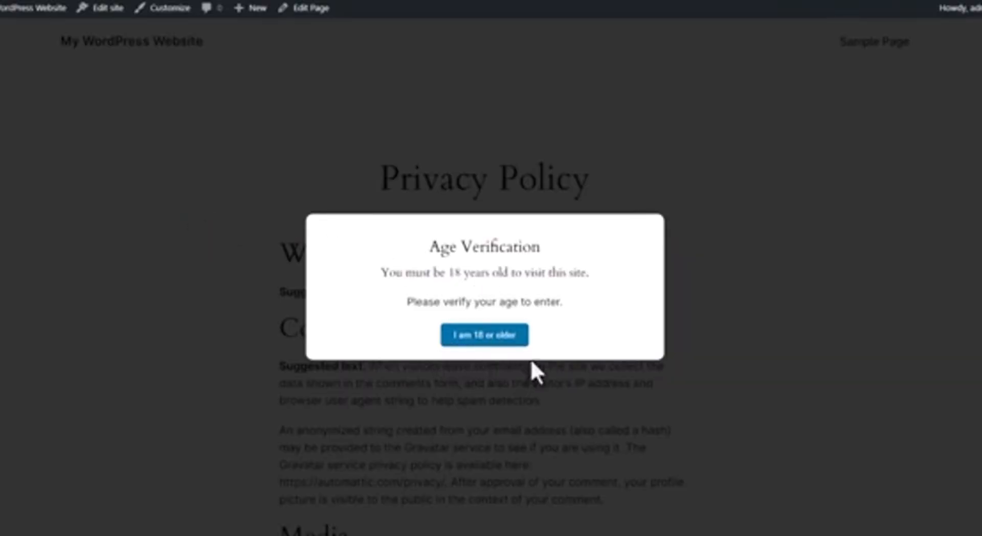
pyautogui.moveTo(406, 222)
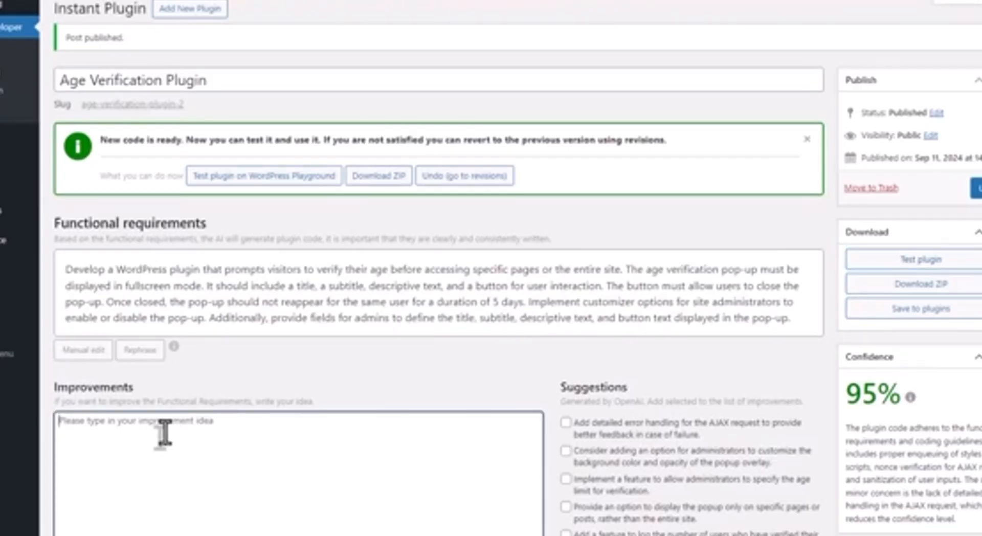
# Add the improvement 'Button should be green', accept the rephrased text, and update the plugin
pyautogui.write('Button should be g')
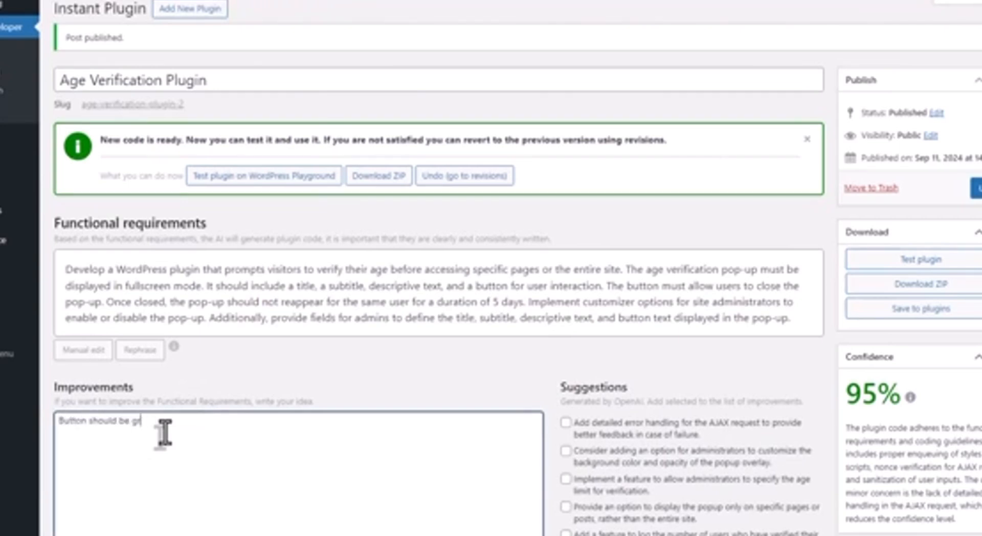
pyautogui.write('reen')
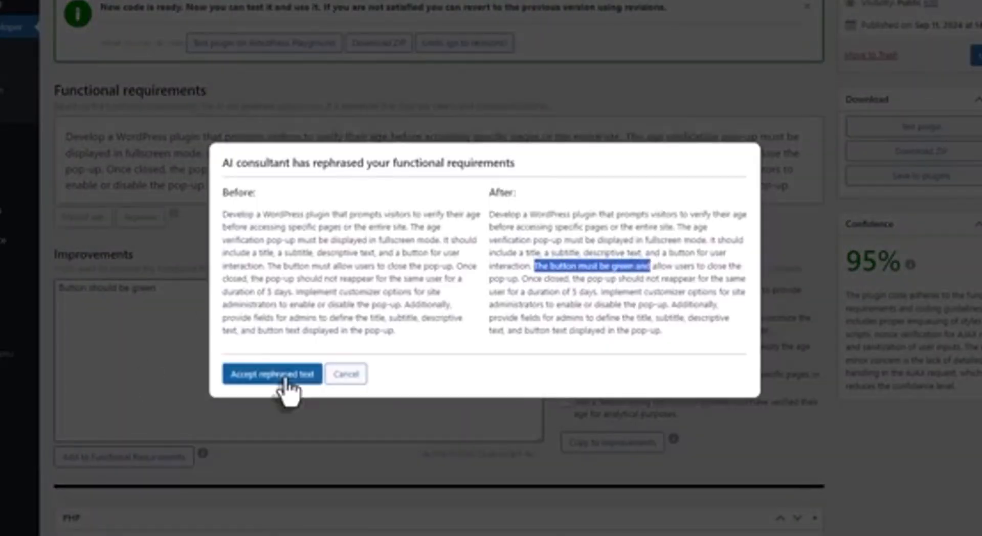
pyautogui.click(272, 373)
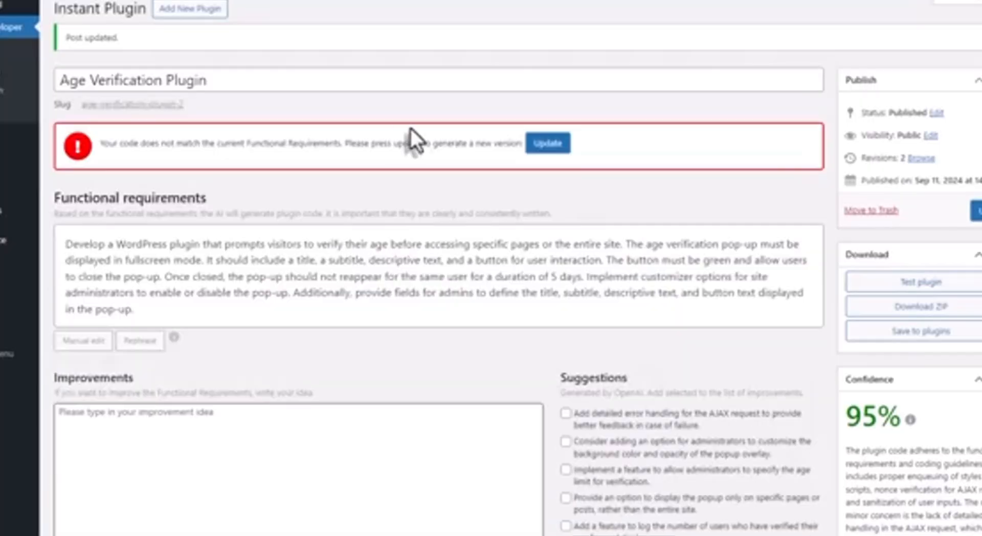
pyautogui.click(546, 143)
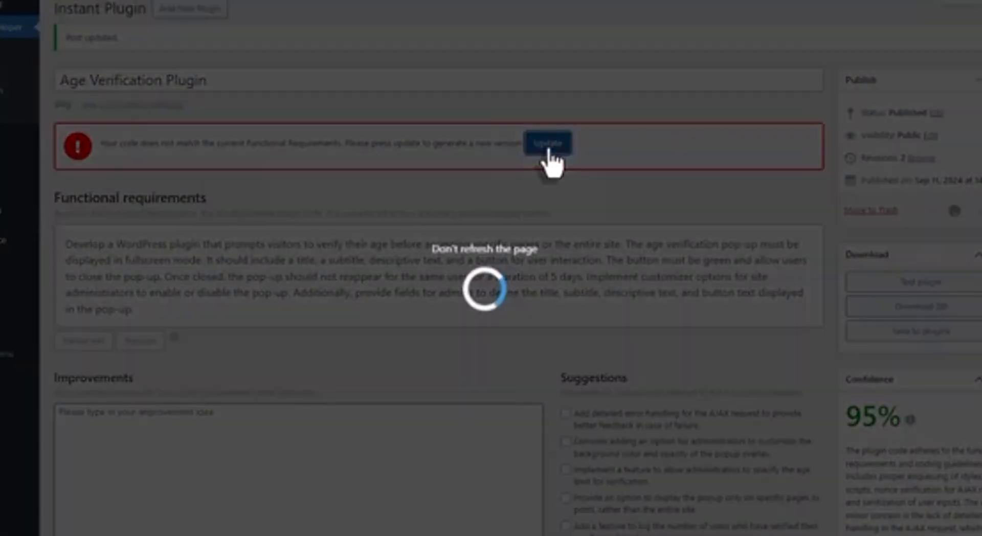
# View the green 'I am 18 or older' button in the Customizer and its Age Verification Settings fields
pyautogui.click(546, 143)
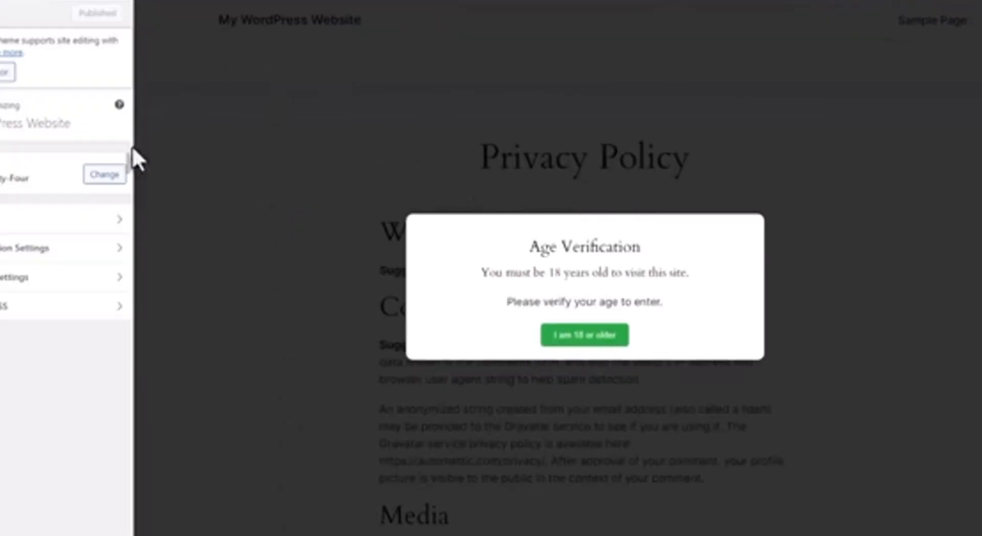
pyautogui.click(38, 248)
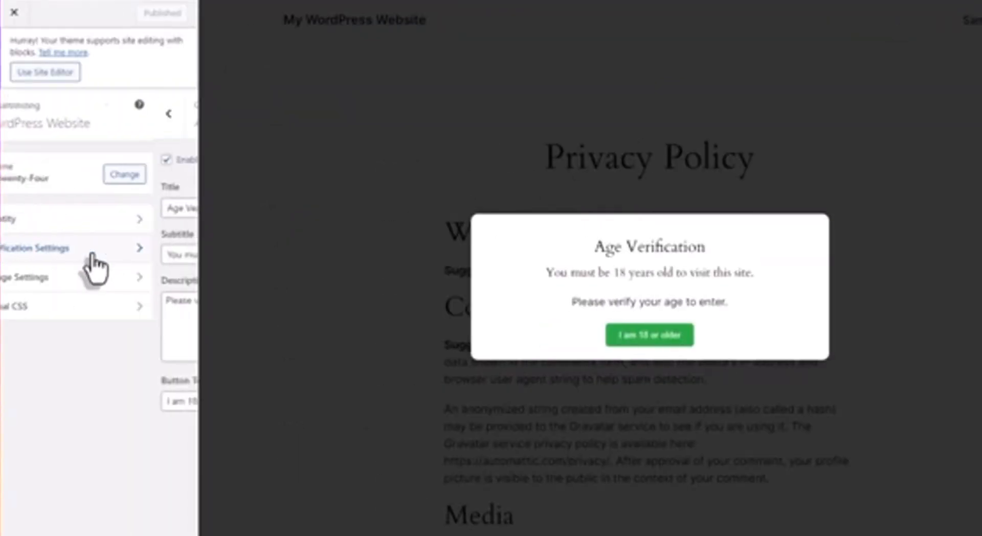
pyautogui.click(38, 247)
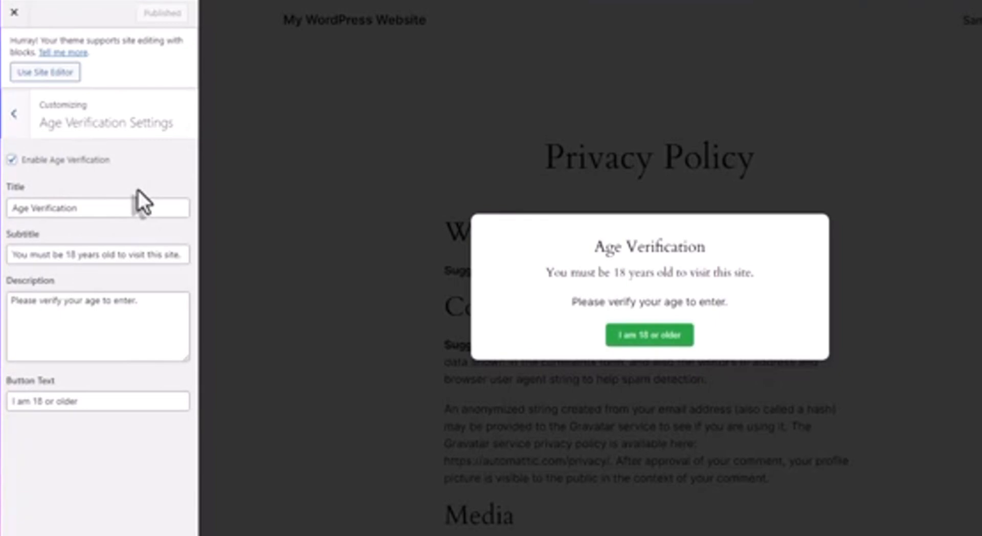
pyautogui.moveTo(53, 457)
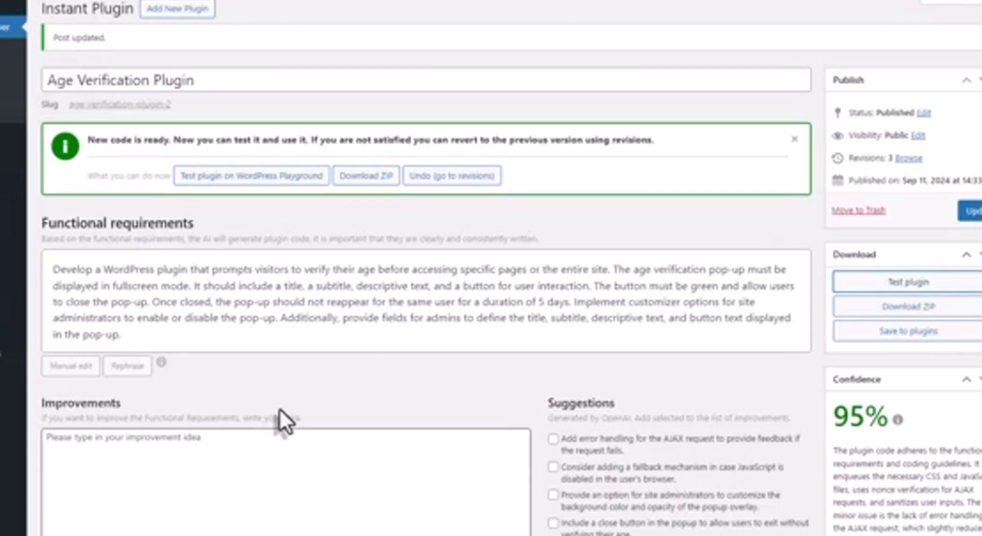
# Request a customizable button colour, accept and update, then view the new option under Age Verification Settings
pyautogui.write('Col')
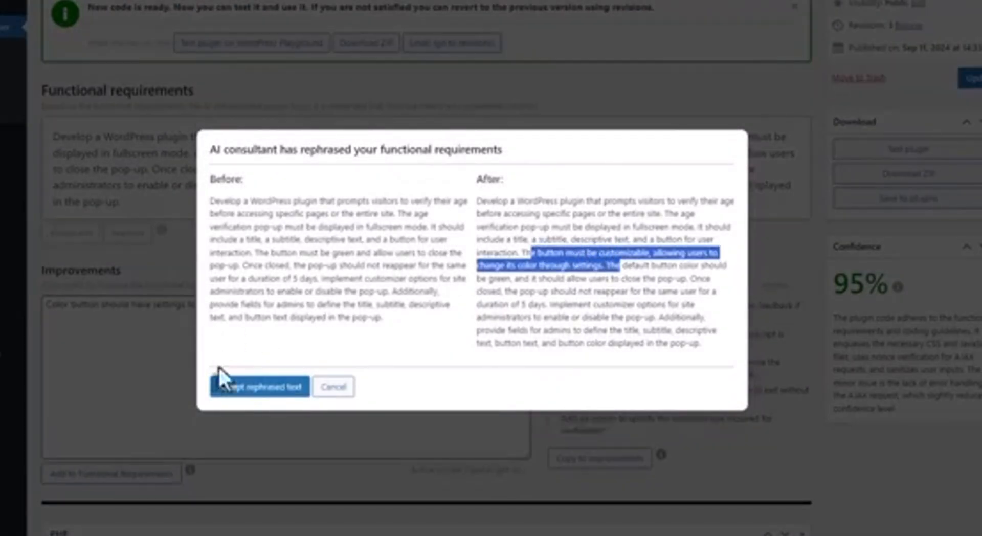
pyautogui.click(259, 387)
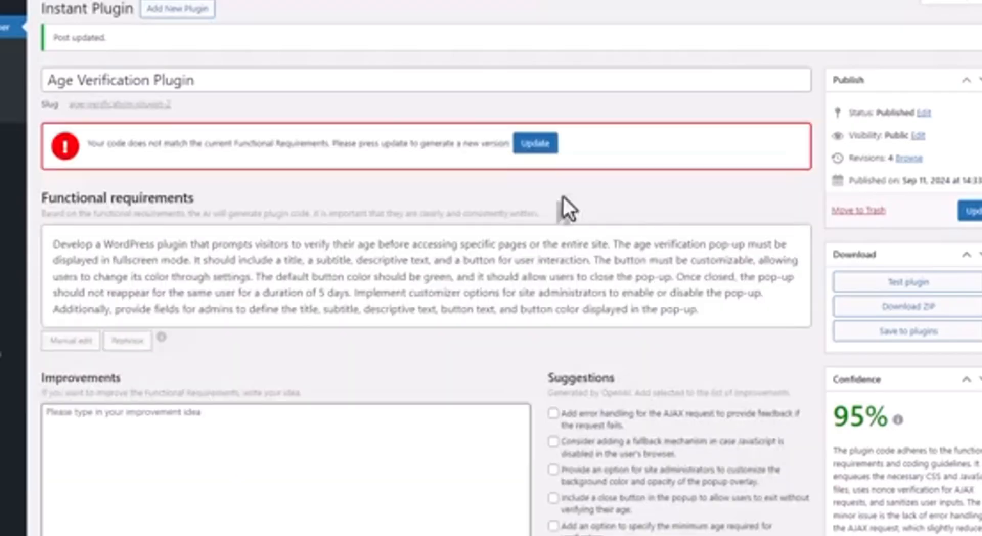
pyautogui.click(534, 143)
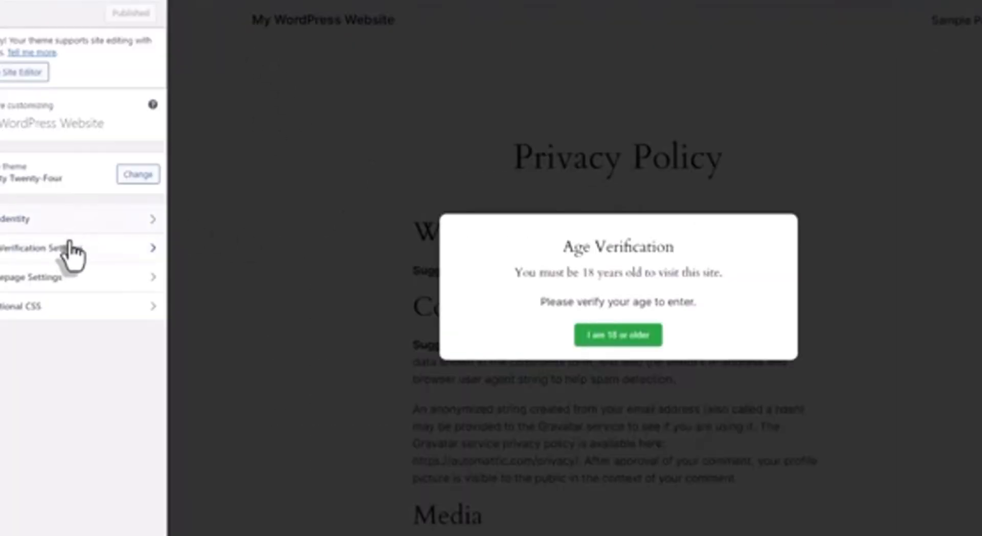
pyautogui.click(75, 248)
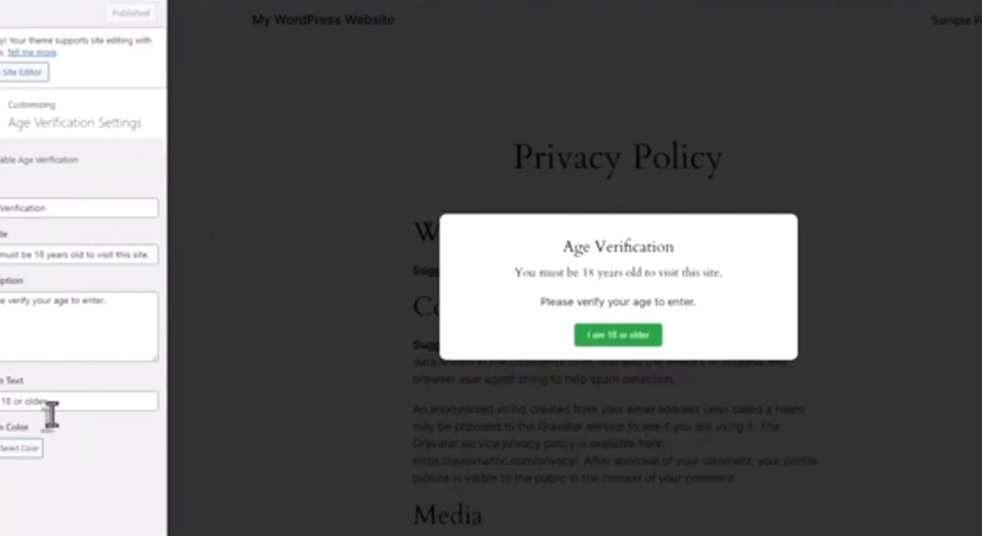